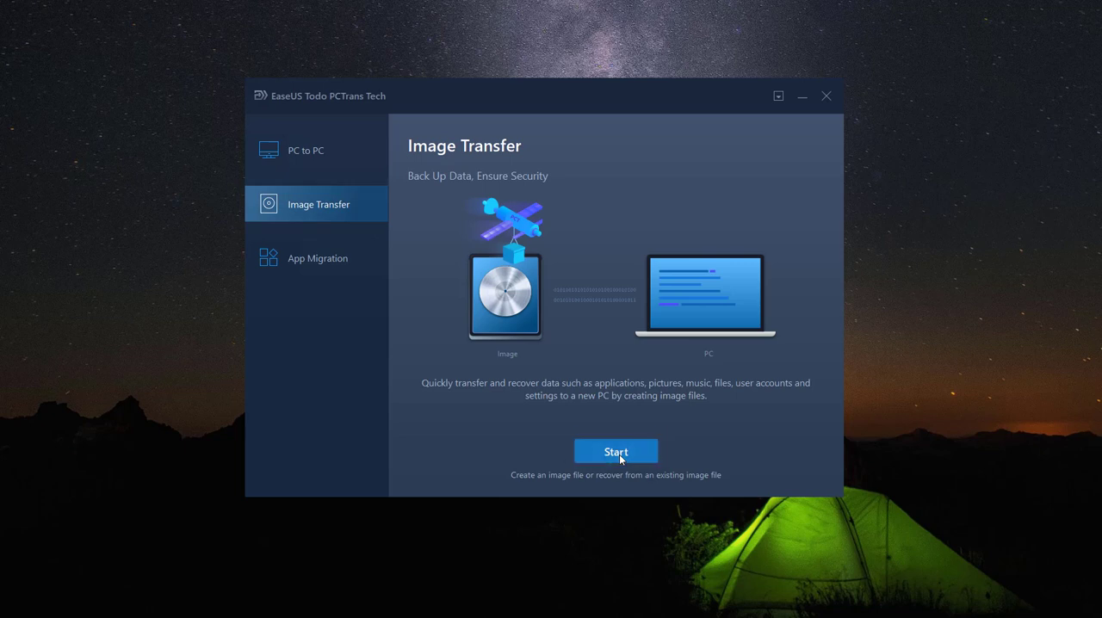
Step: Start a new image file with the default name, saved to D:\PCTransImage
left_click(615, 450)
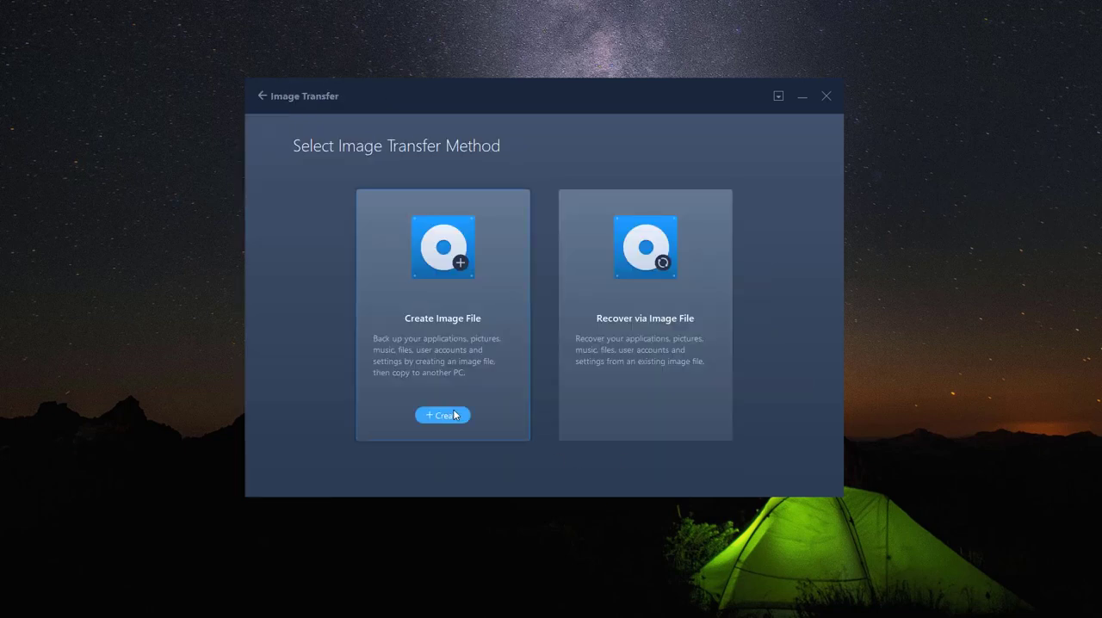
left_click(442, 415)
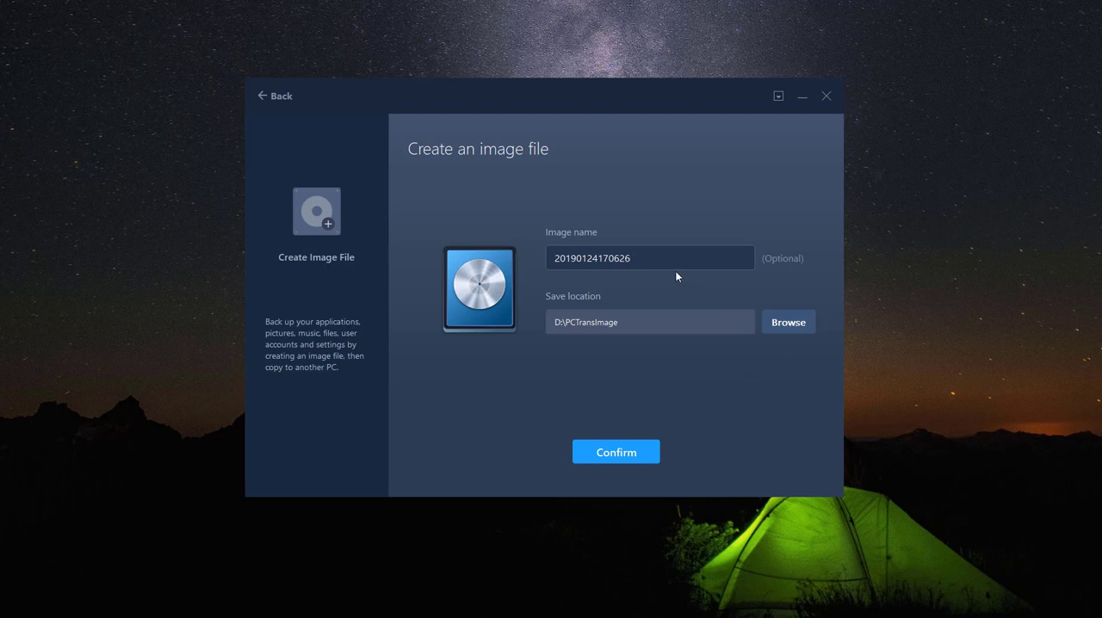
mouse_move(632, 462)
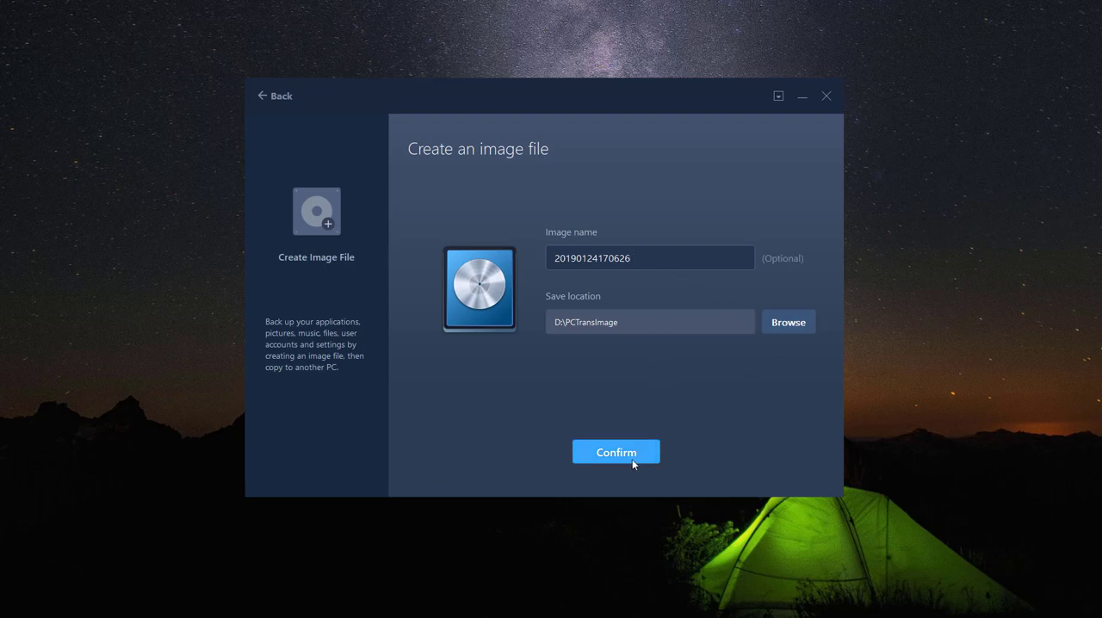
left_click(615, 452)
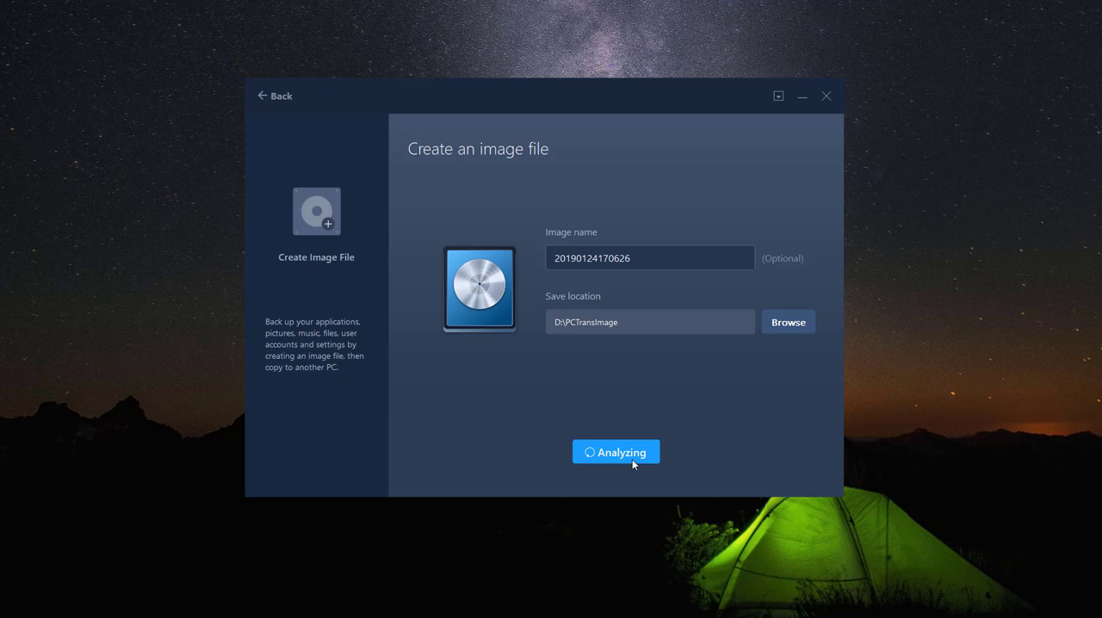
Step: Select only EaseUS MobiMover 4.5 and EaseUS Partition Master 13.0 as the image's applications
left_click(616, 452)
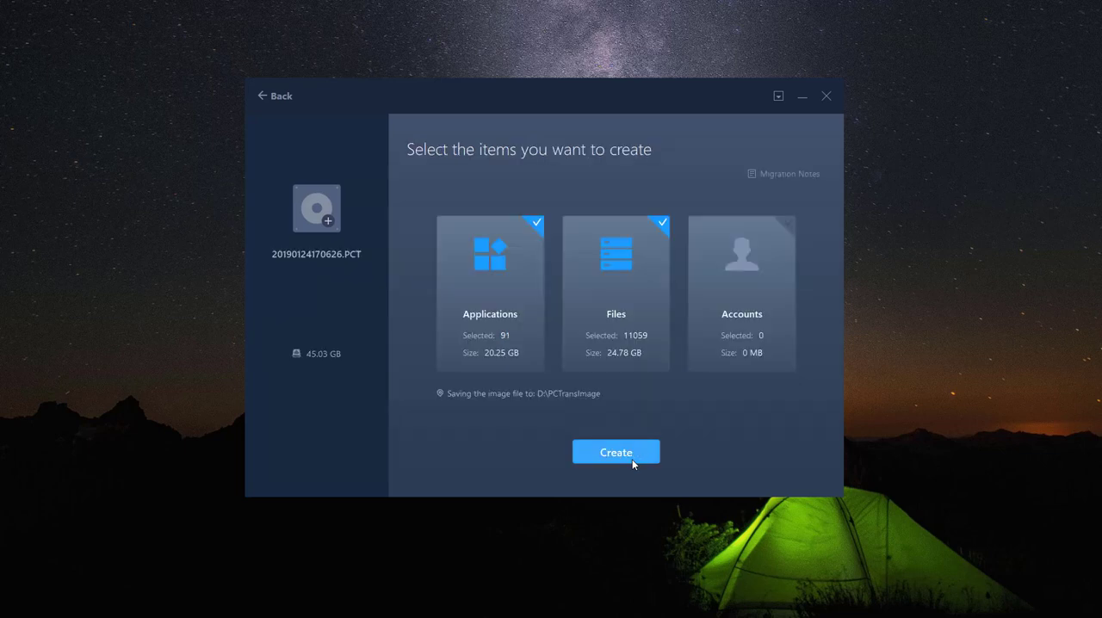
mouse_move(632, 476)
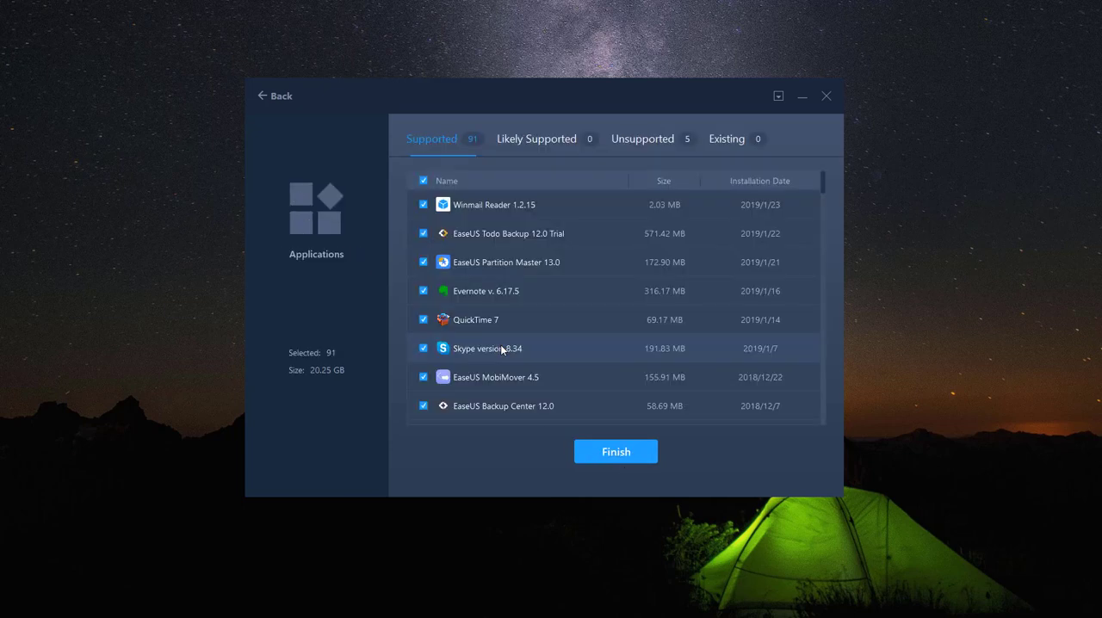
left_click(423, 180)
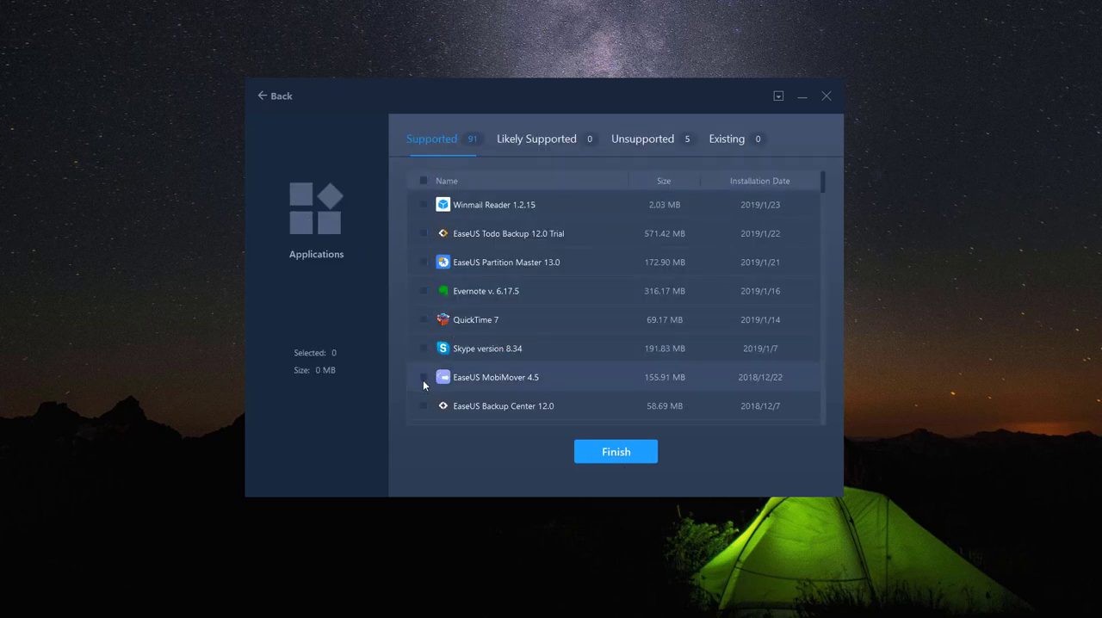
left_click(422, 377)
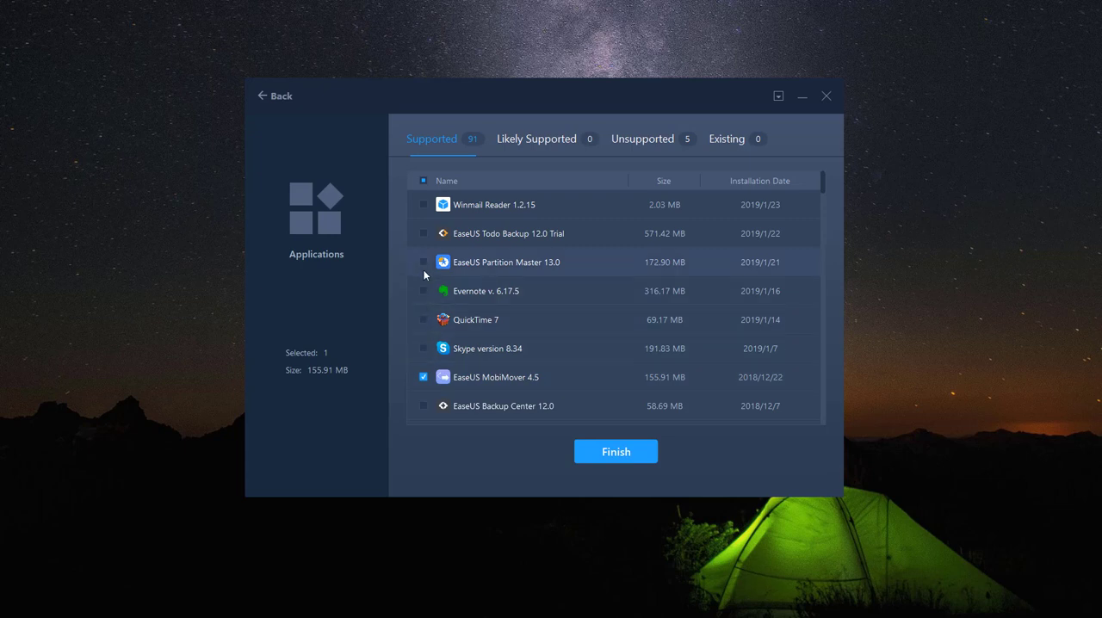
left_click(422, 261)
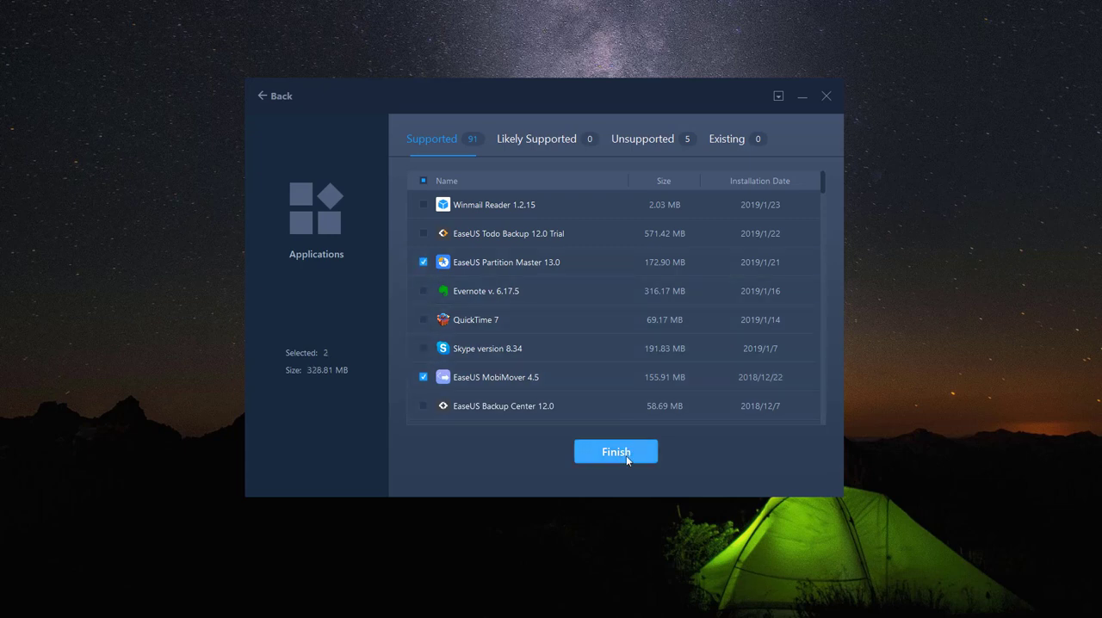
left_click(615, 451)
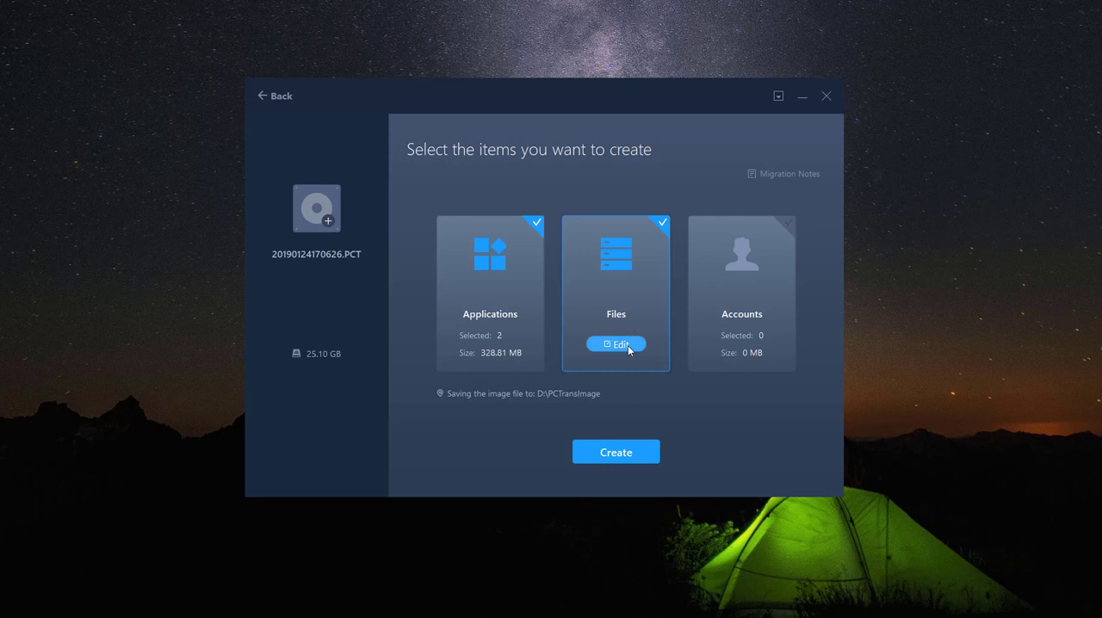
Step: Exclude all files and verify the local account's password without including any account data
left_click(616, 344)
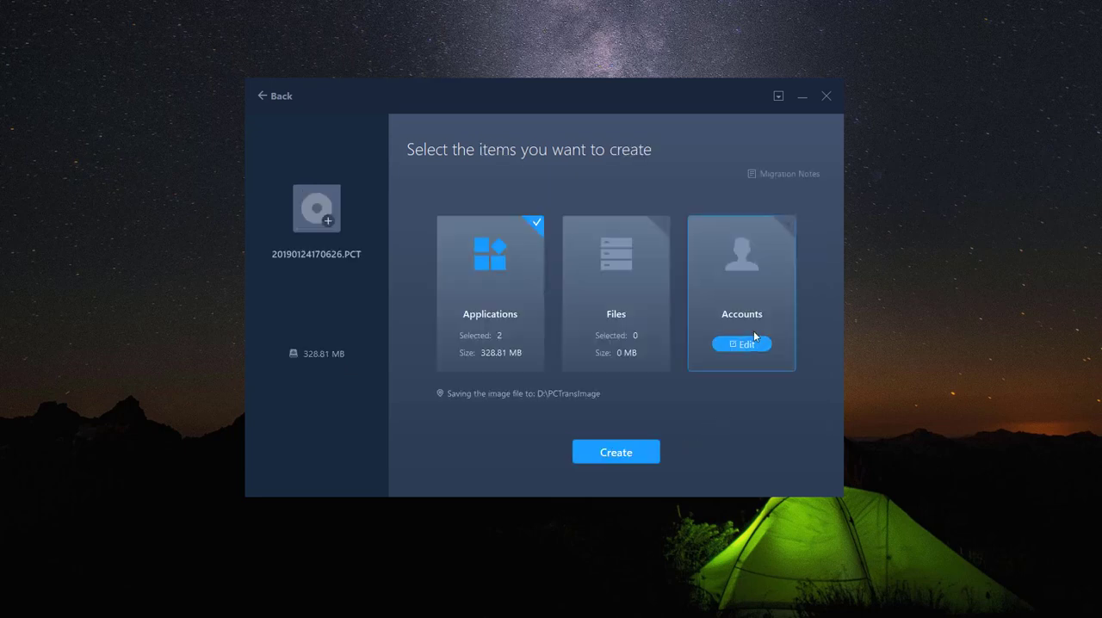
left_click(741, 344)
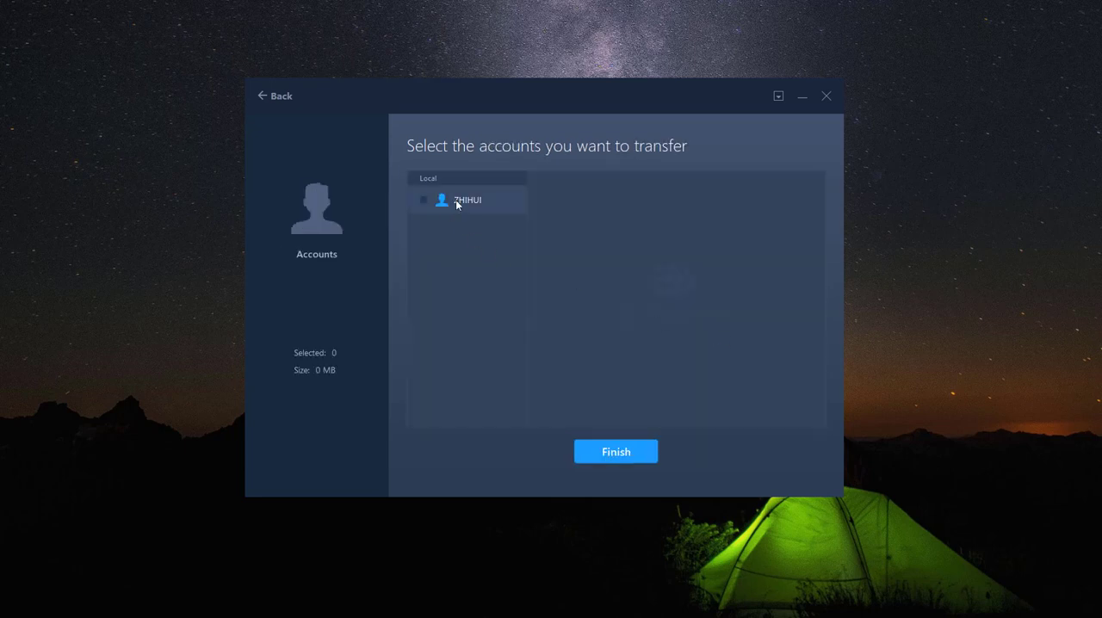
left_click(423, 198)
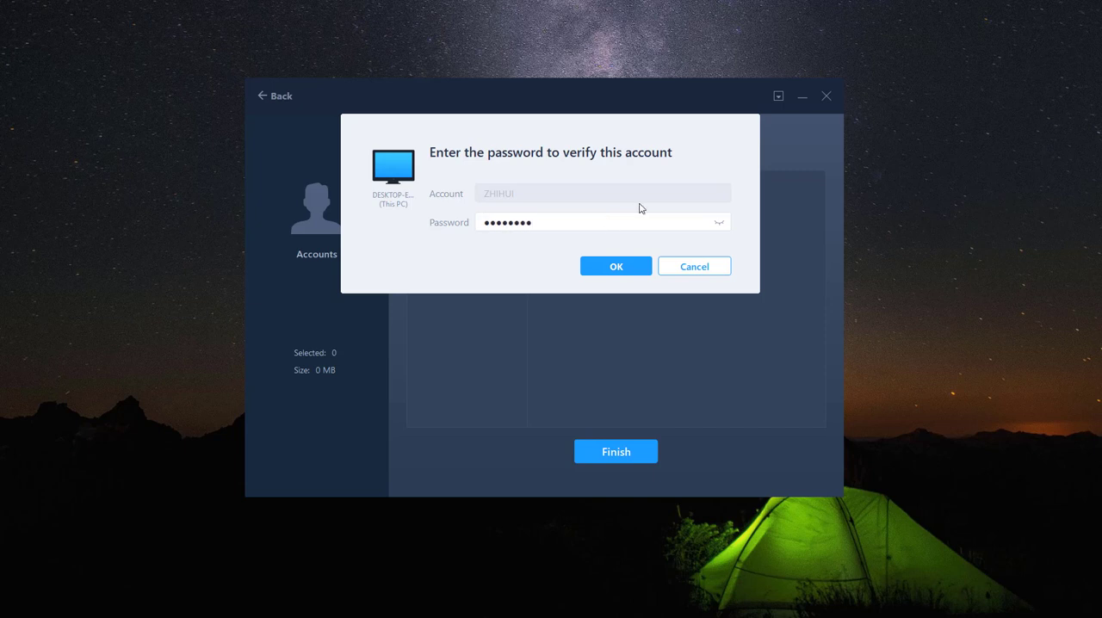
left_click(615, 265)
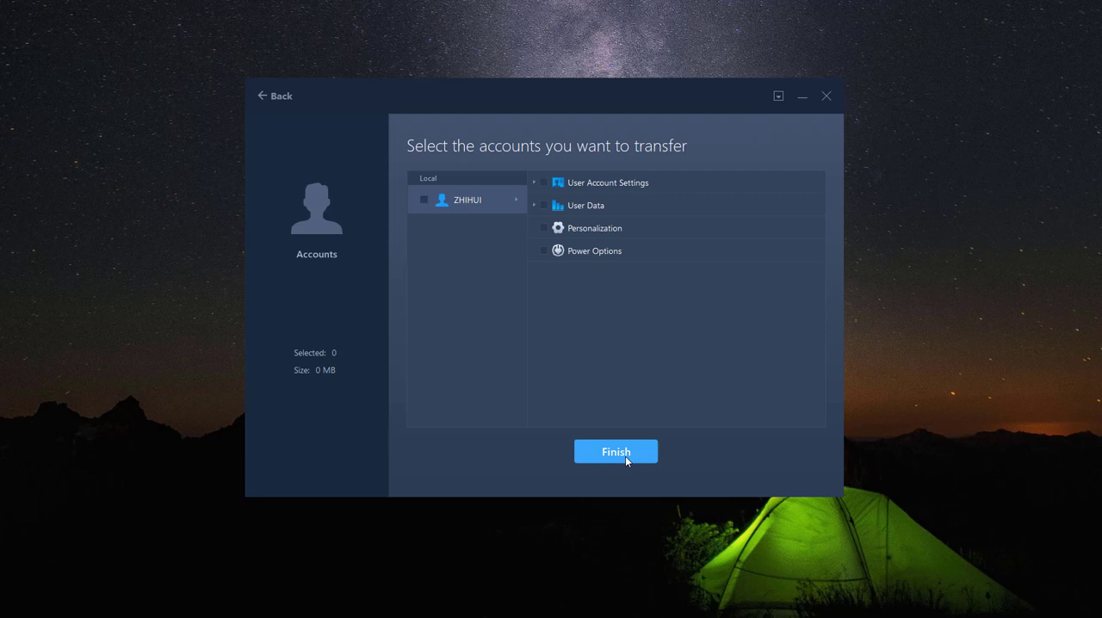
left_click(615, 451)
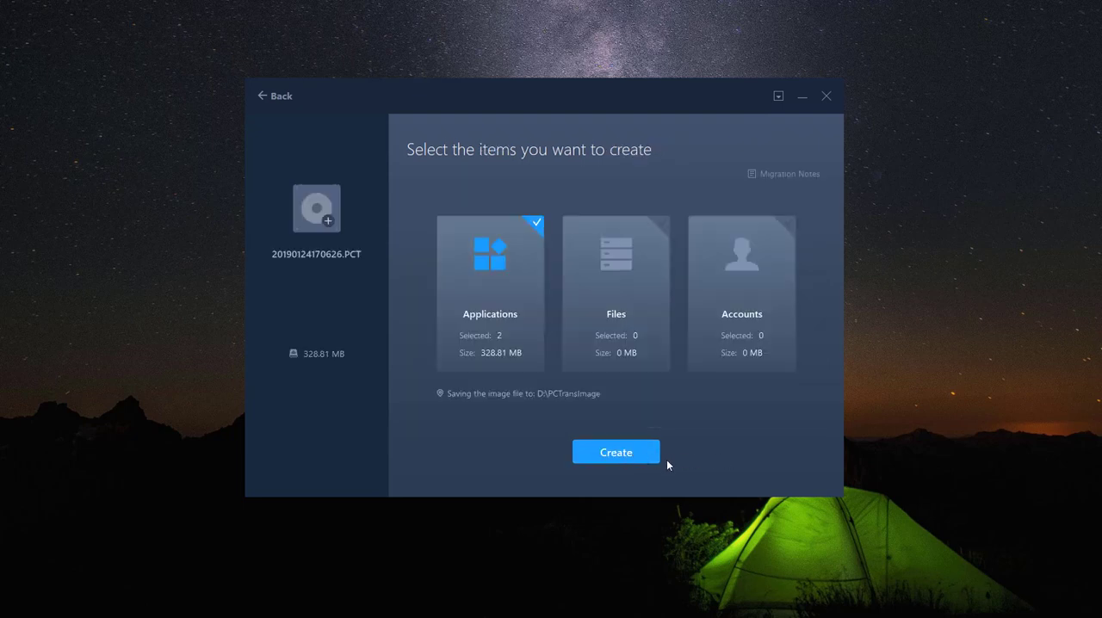
Step: Create the image file, then recover both files from Desktop image 20190124165418.PCT
left_click(615, 452)
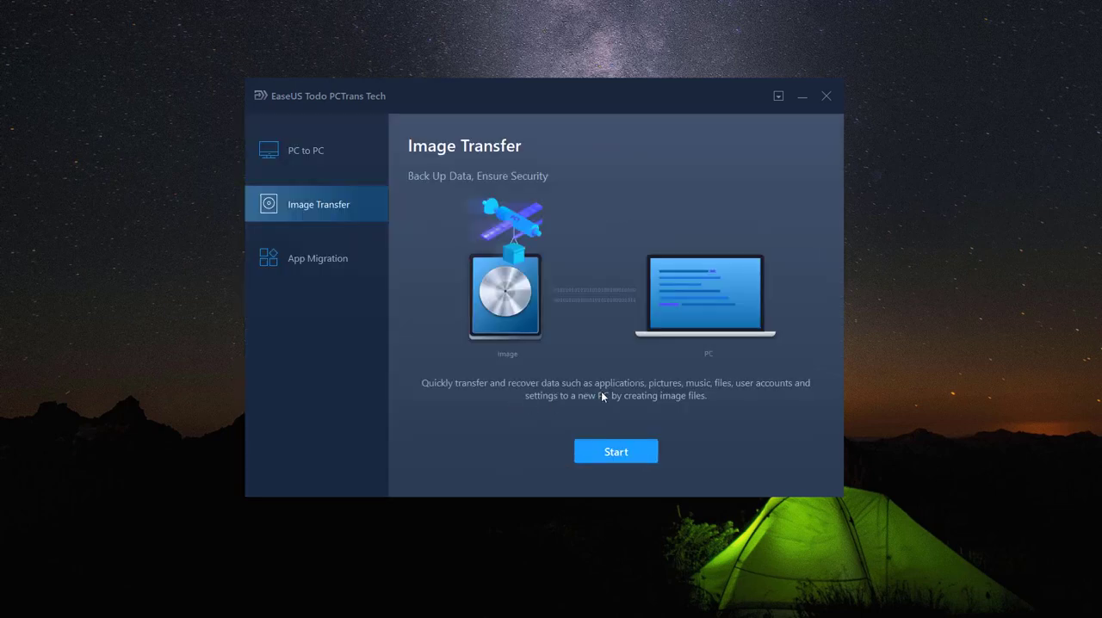
mouse_move(342, 224)
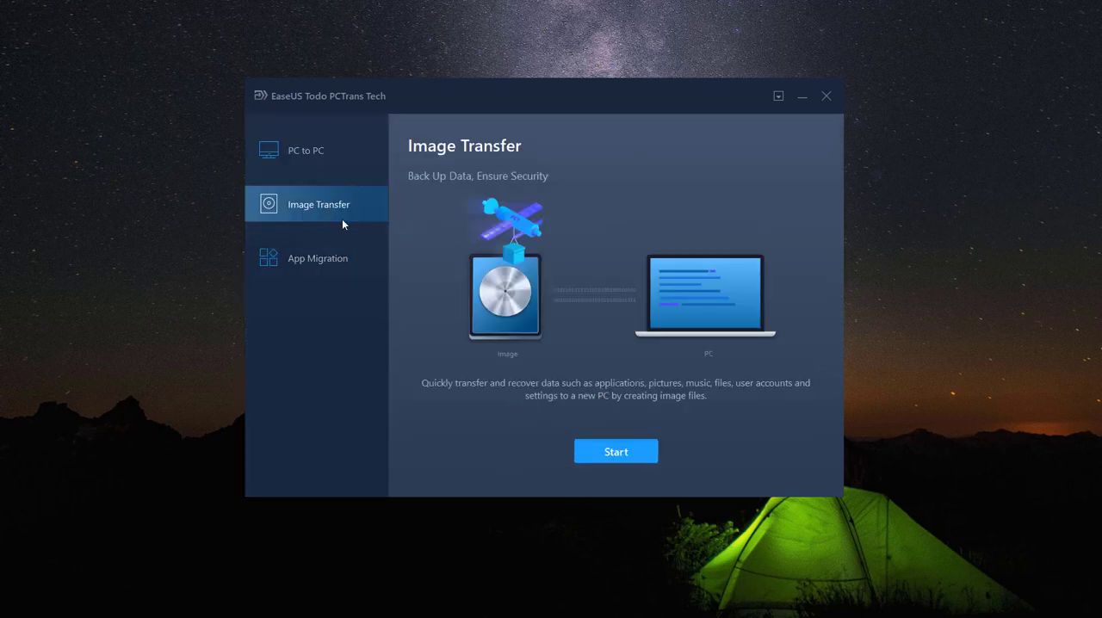
left_click(615, 451)
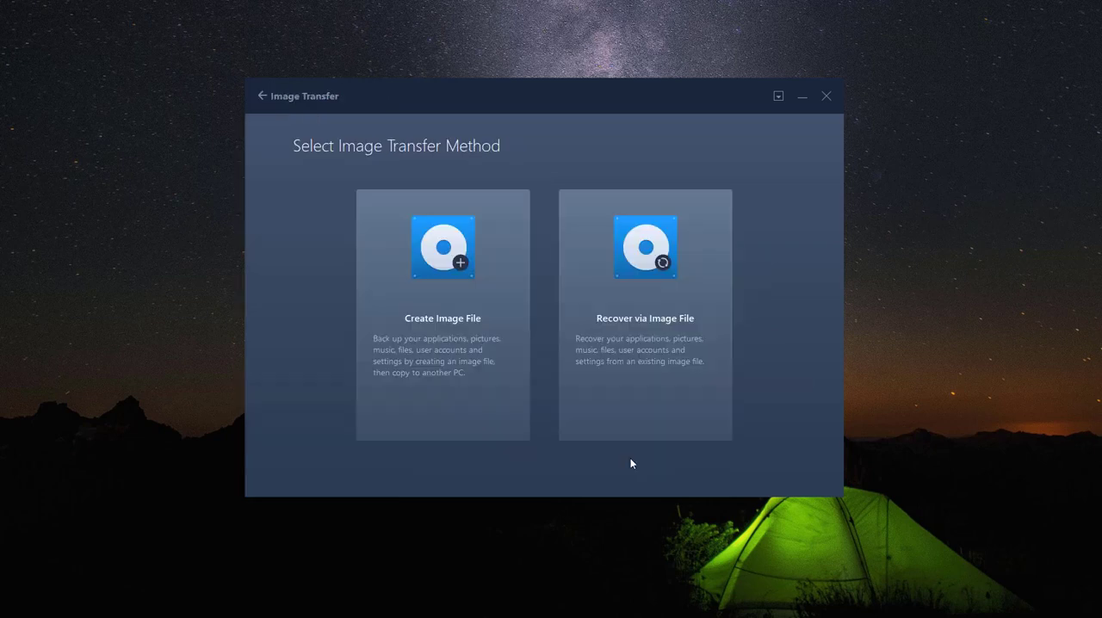
left_click(645, 316)
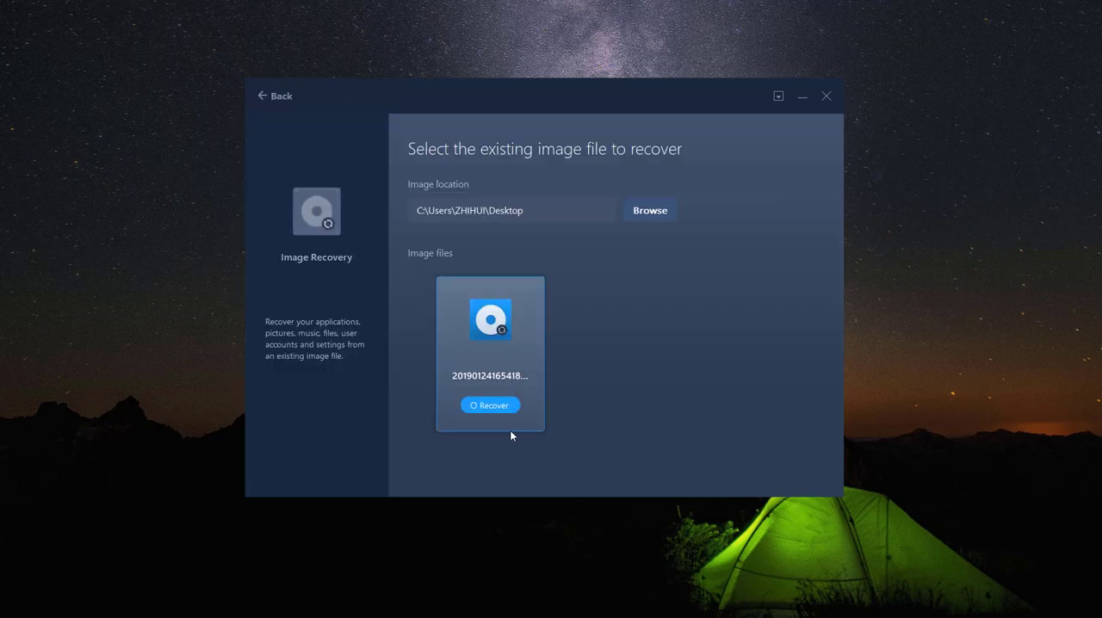
left_click(490, 405)
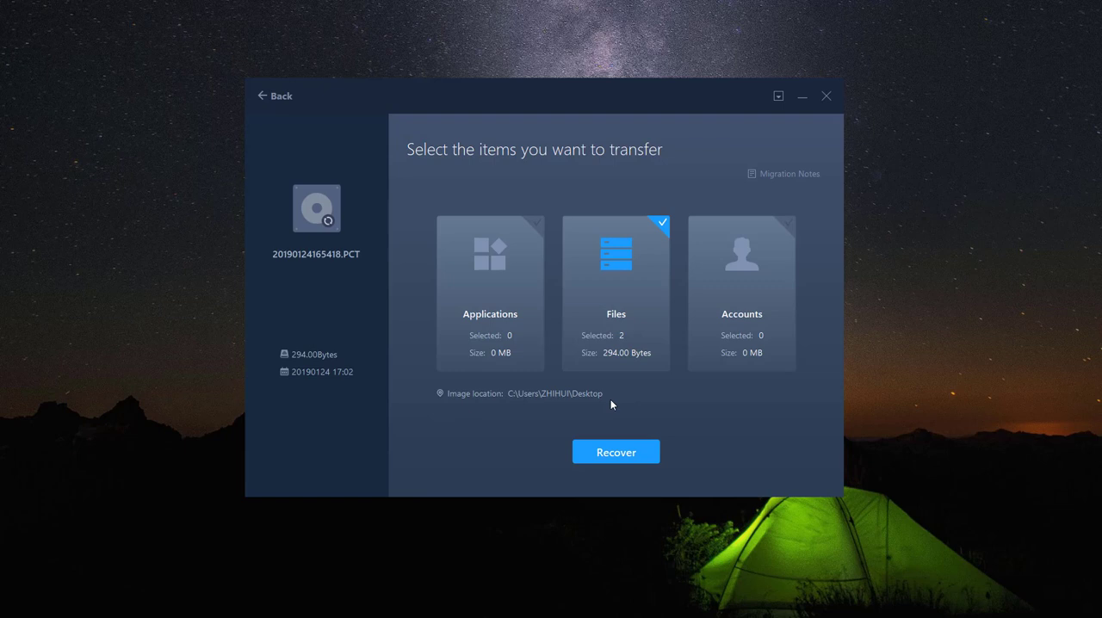
left_click(615, 293)
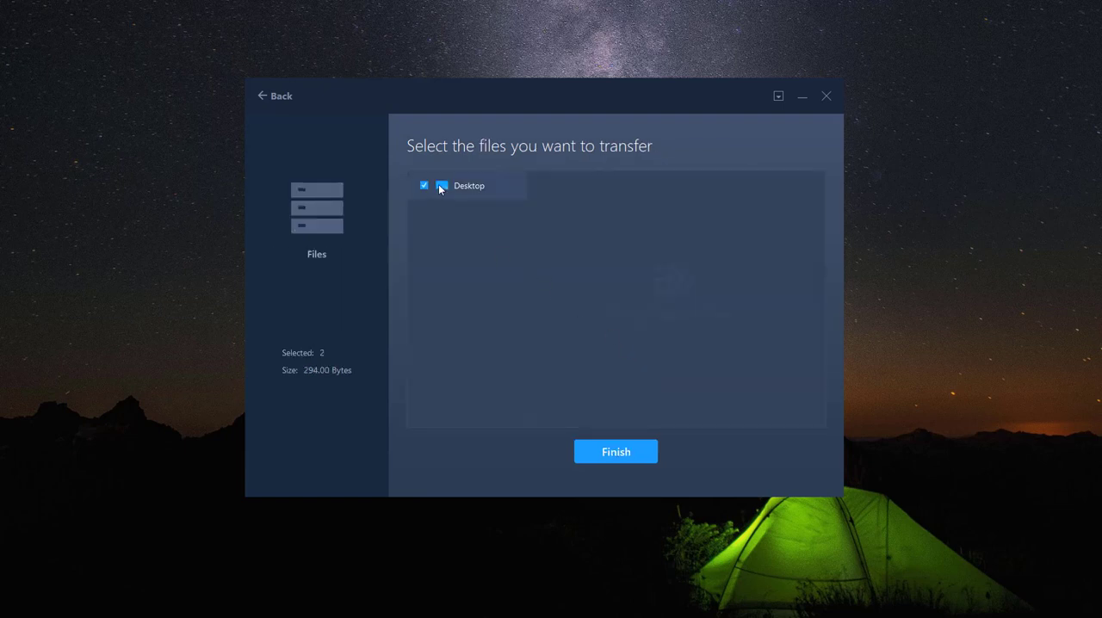
left_click(468, 185)
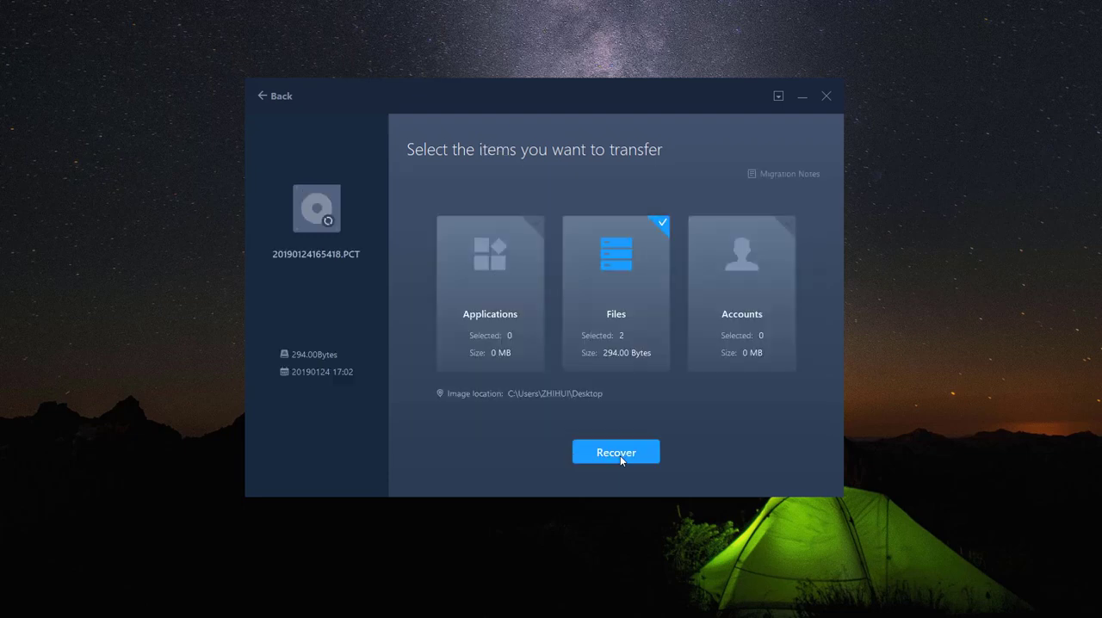
left_click(616, 452)
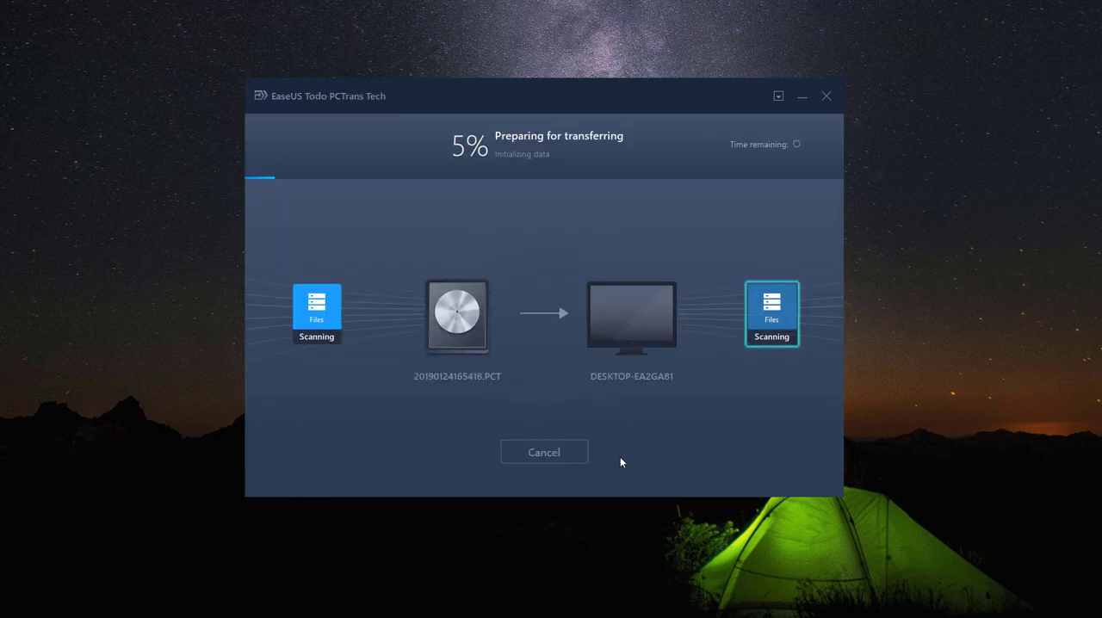